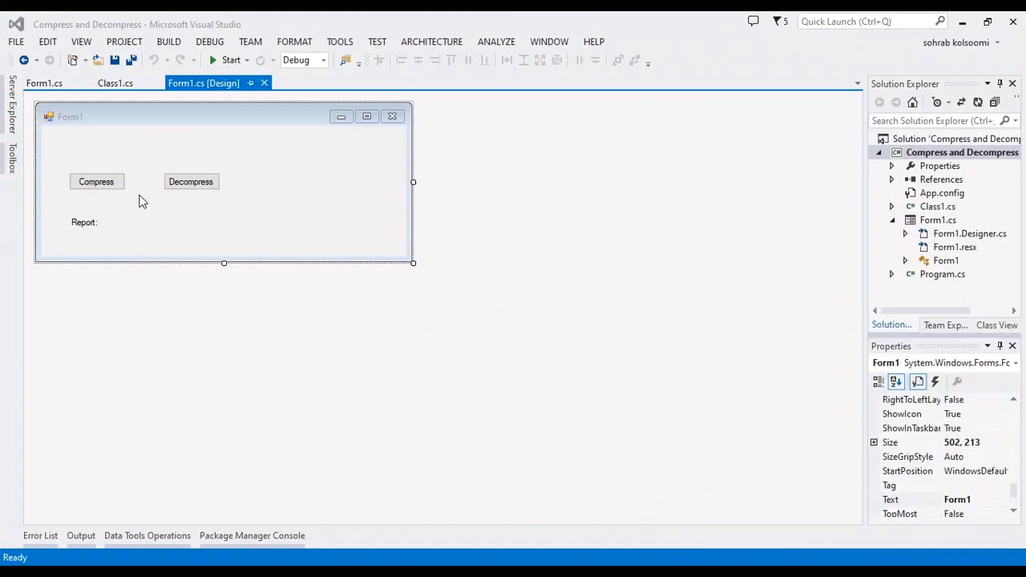
mouse_move(202, 165)
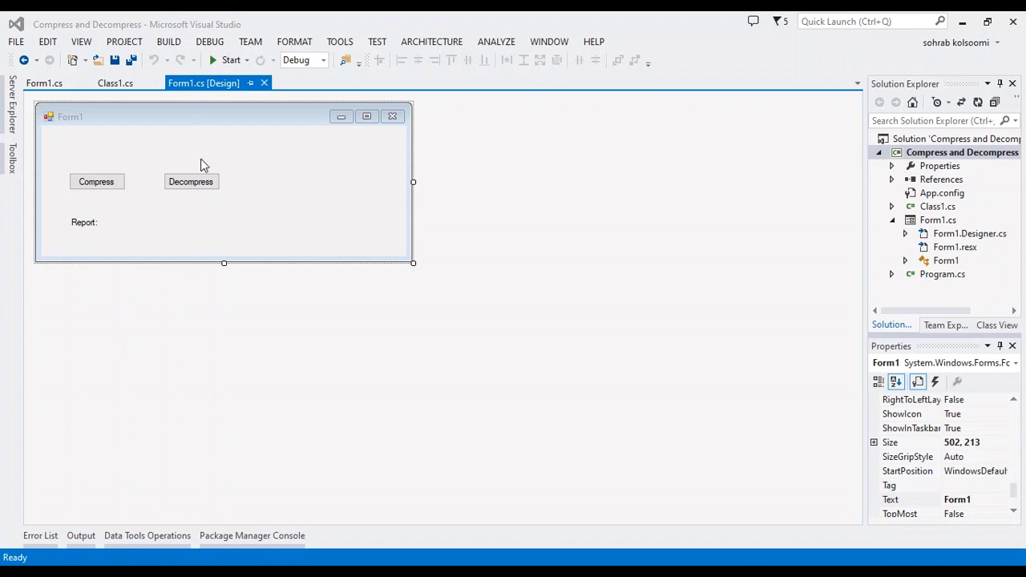
mouse_move(157, 223)
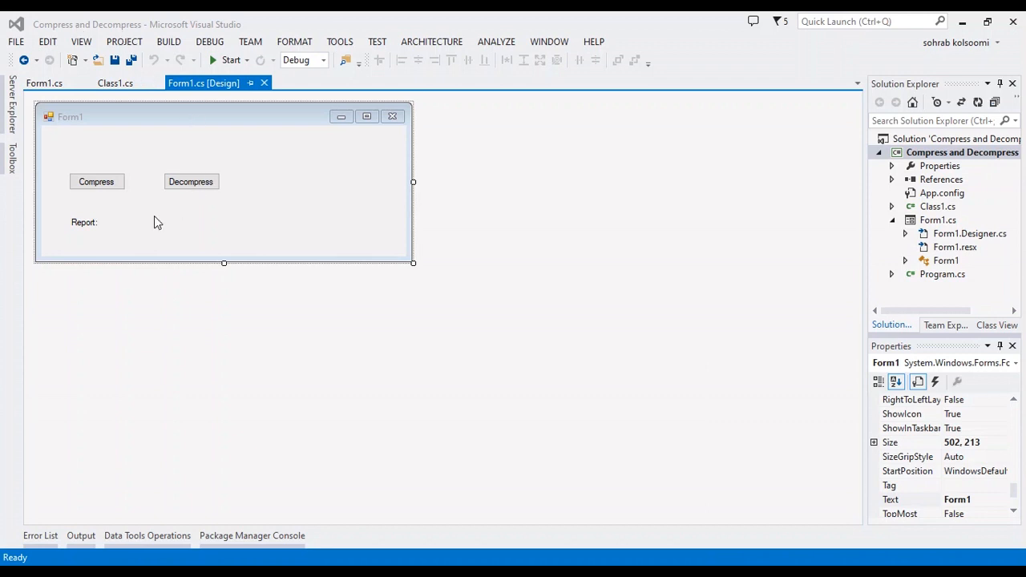
- Review the GZipCompressor class, then reach the Compress button's click handler in Form1.cs
left_click(116, 83)
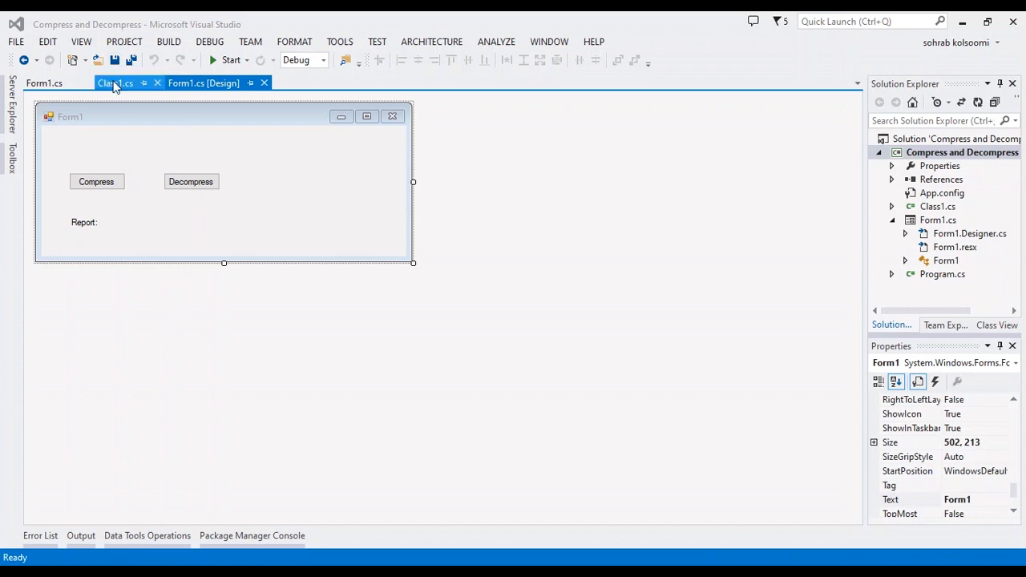
left_click(116, 84)
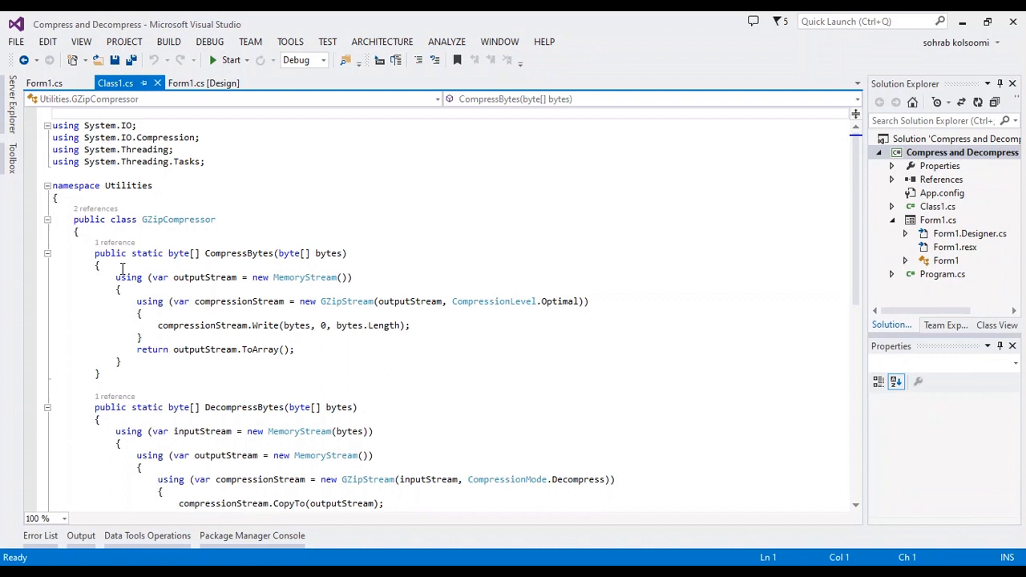
mouse_move(153, 356)
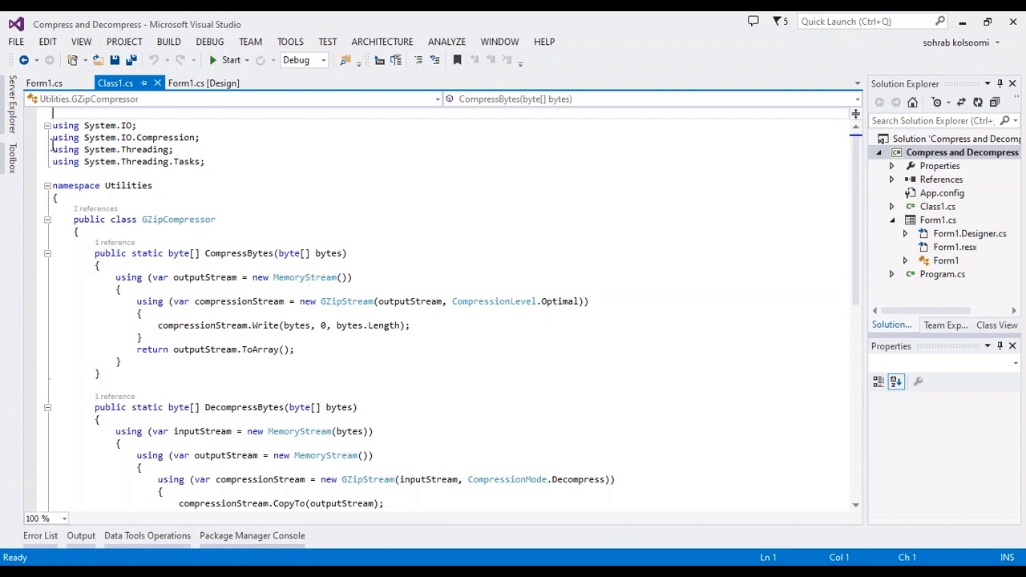
left_click(203, 83)
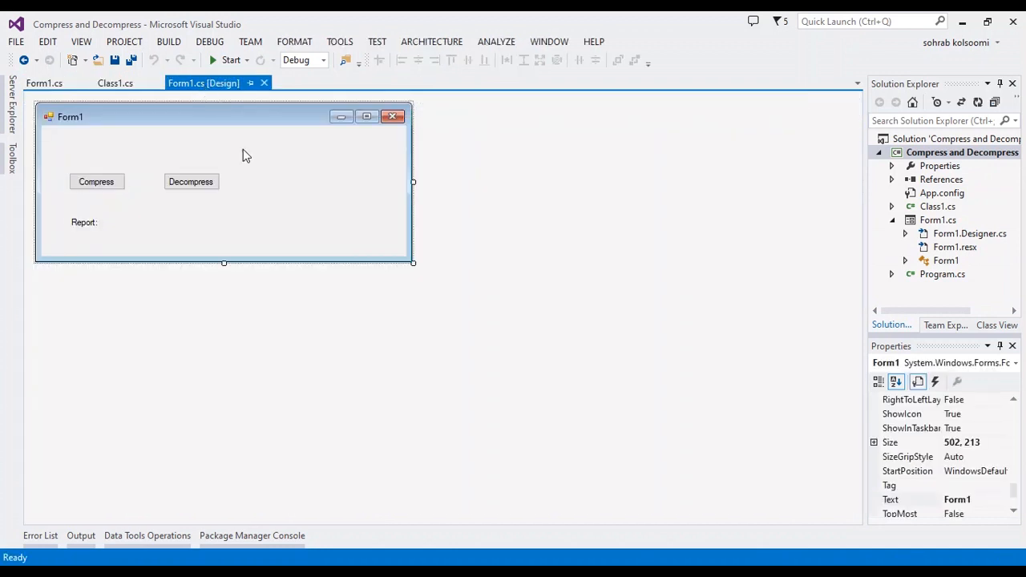
left_click(97, 182)
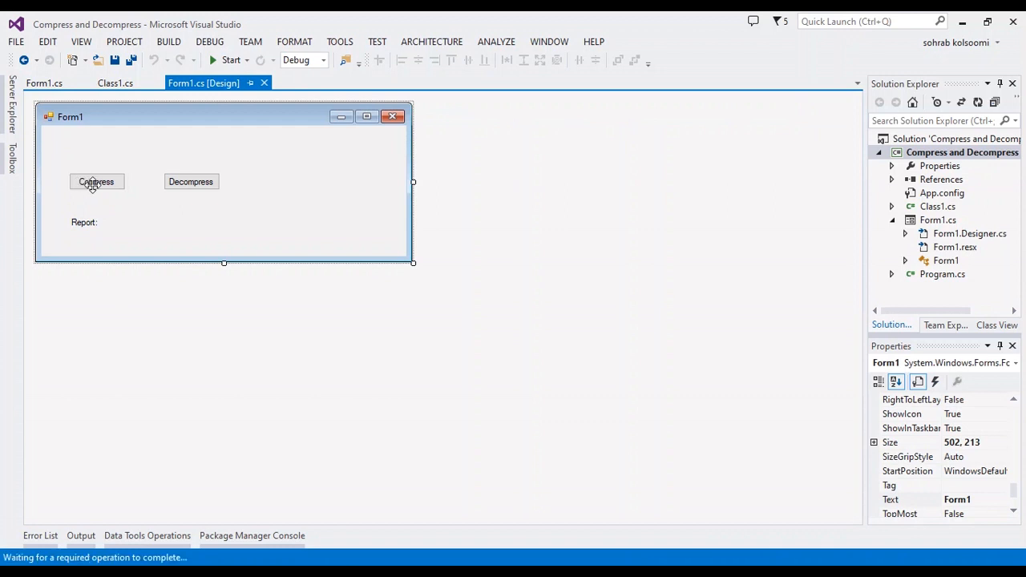
double_click(96, 183)
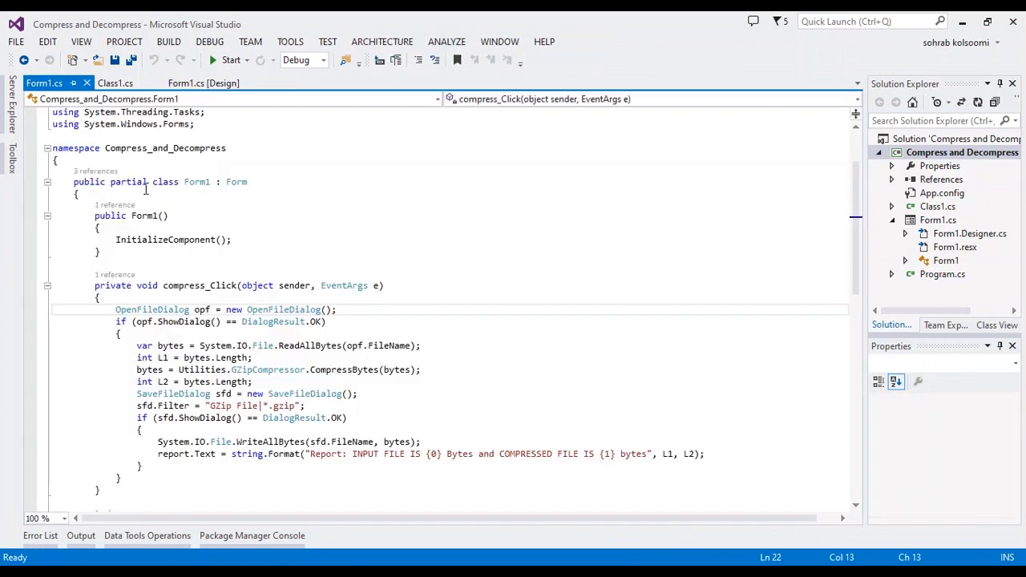
- Write decompress_Click with OpenFileDialog, DecompressBytes and SaveFileDialog, then save all files
left_click(120, 321)
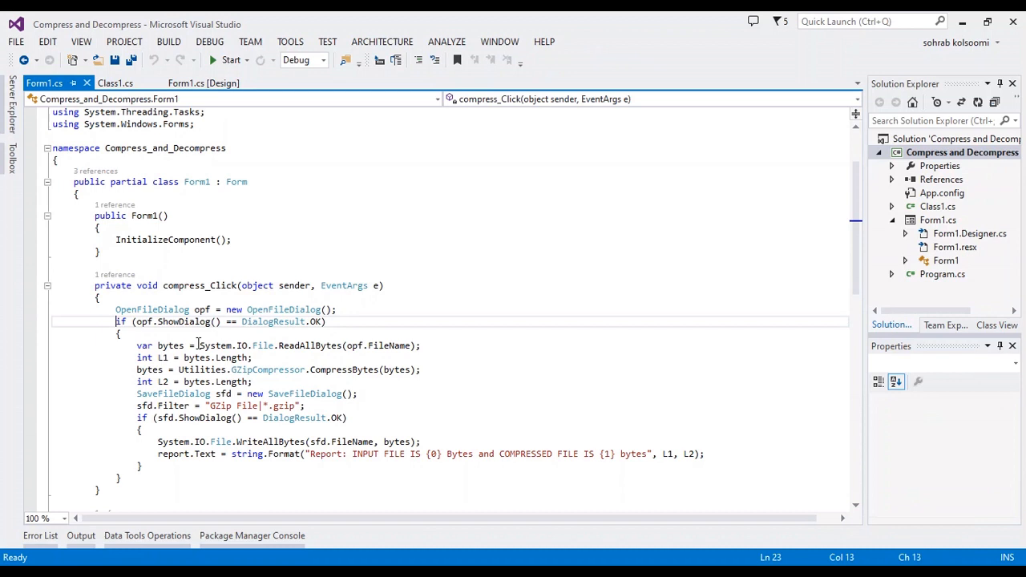
scroll("down", 3)
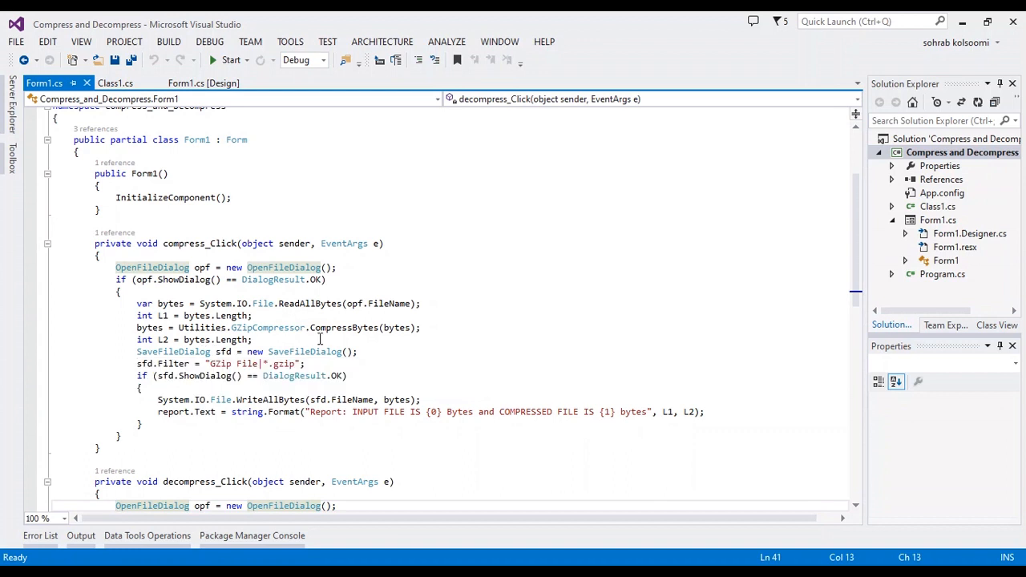
mouse_move(263, 297)
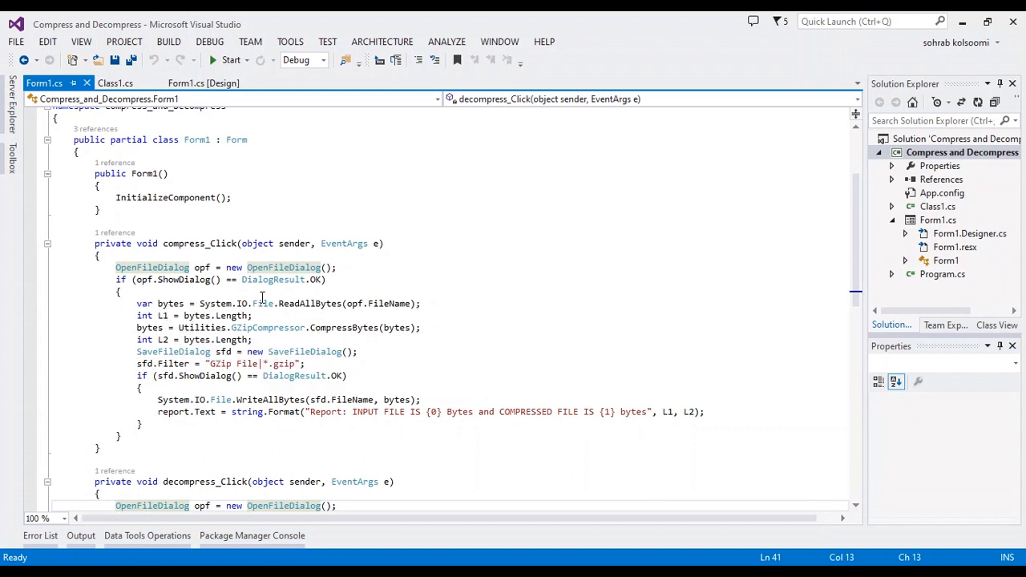
mouse_move(205, 327)
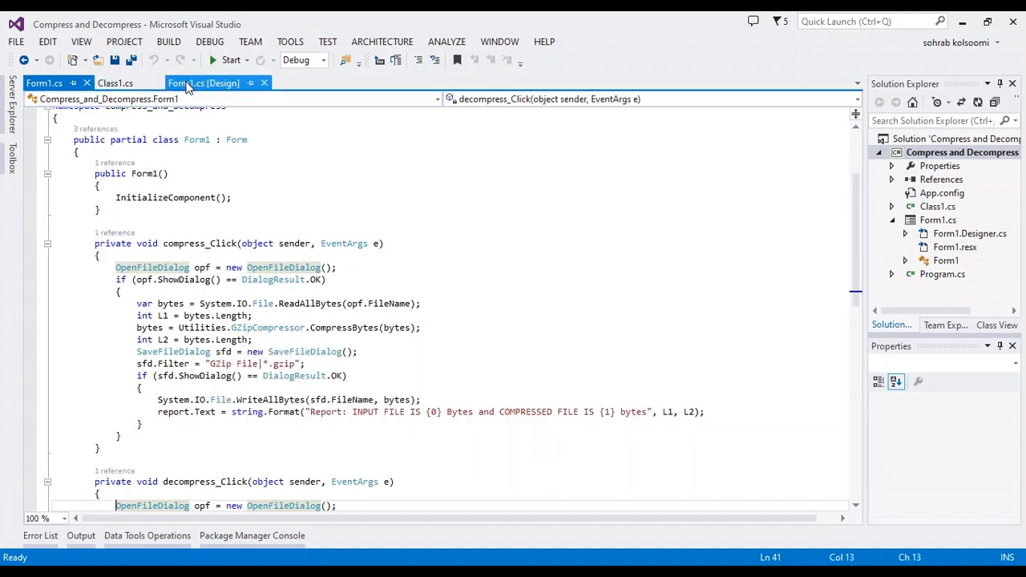
left_click(204, 83)
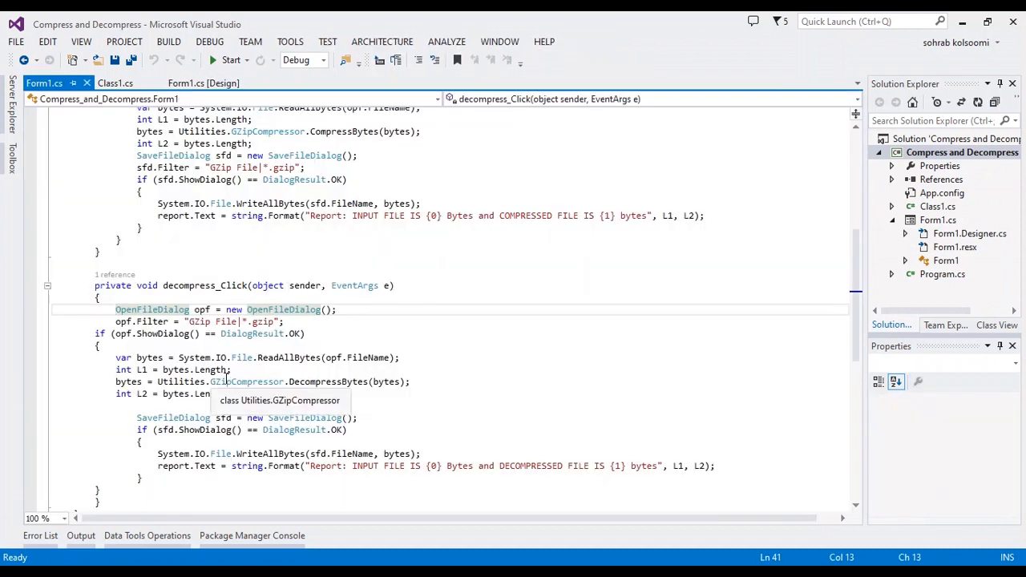
left_click(125, 503)
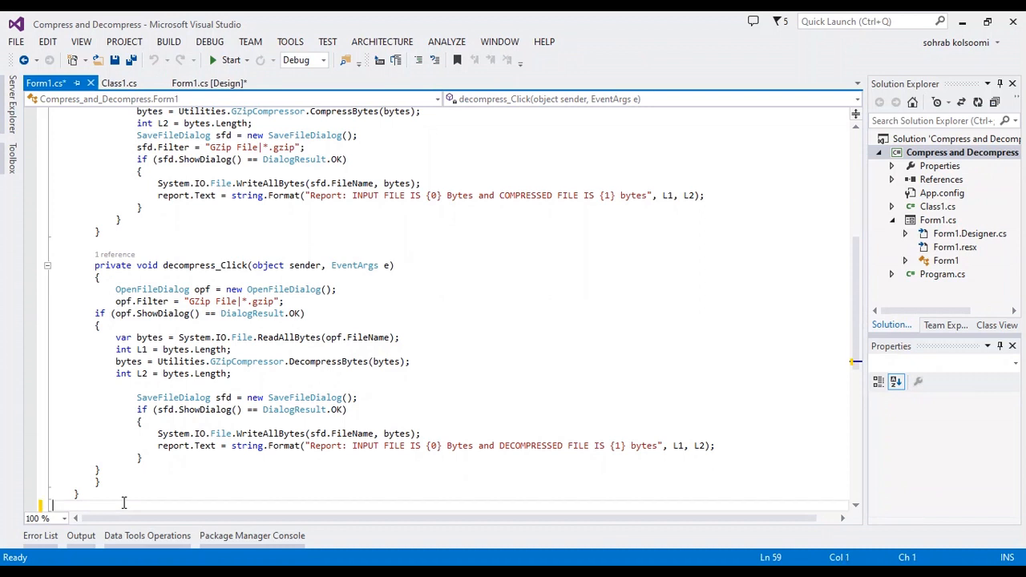
left_click(132, 61)
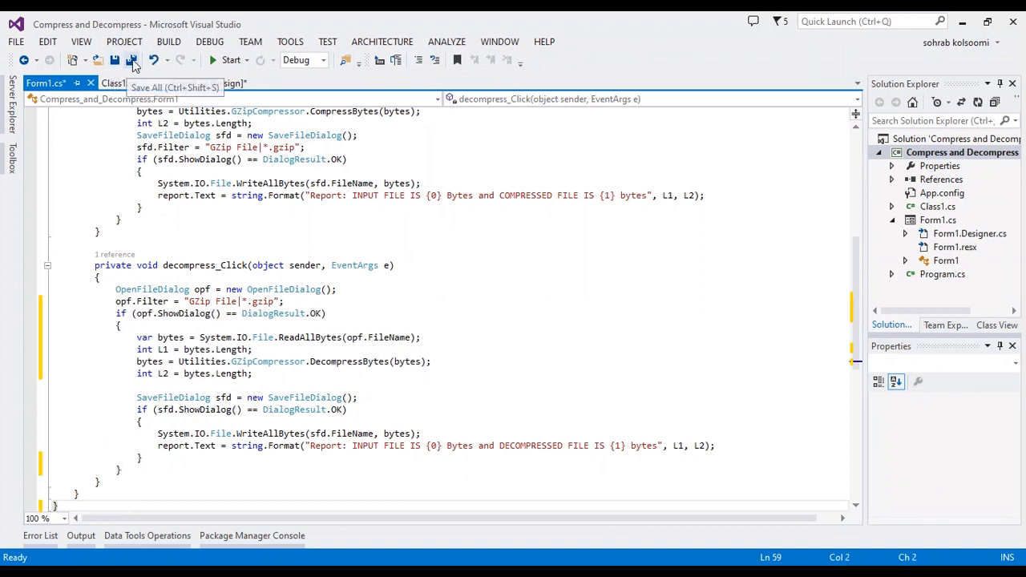
left_click(132, 61)
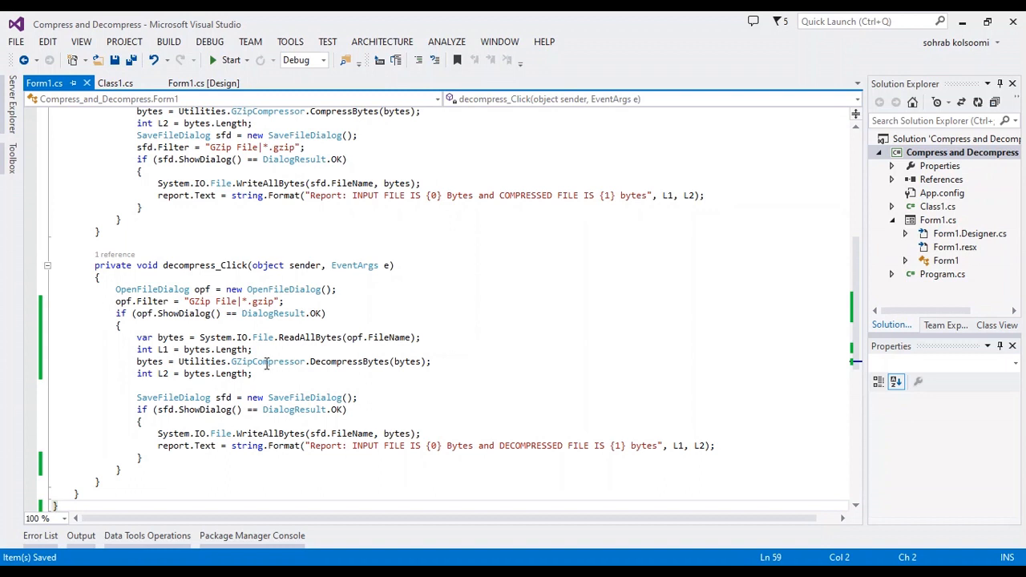
mouse_move(231, 61)
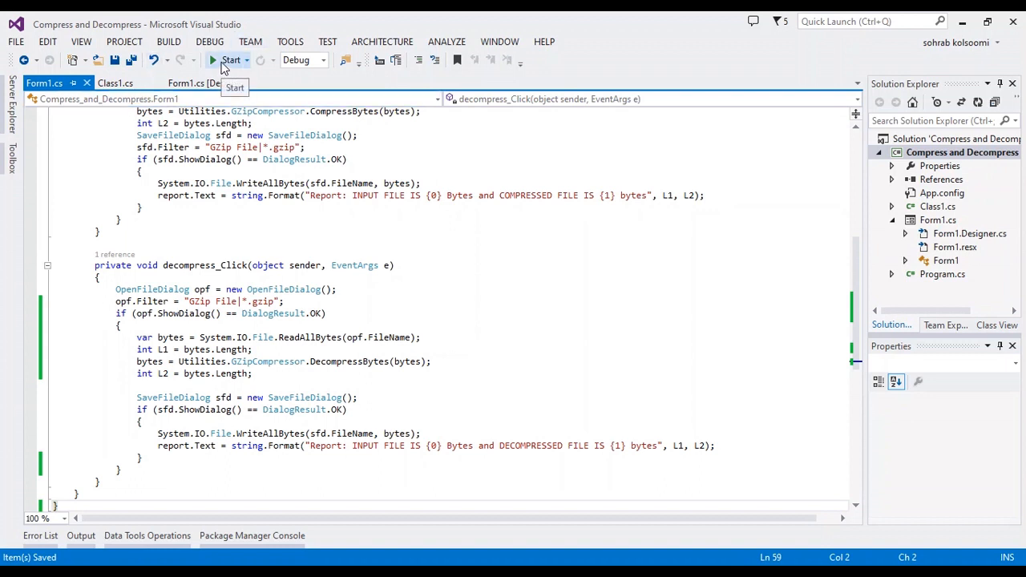
mouse_move(494, 325)
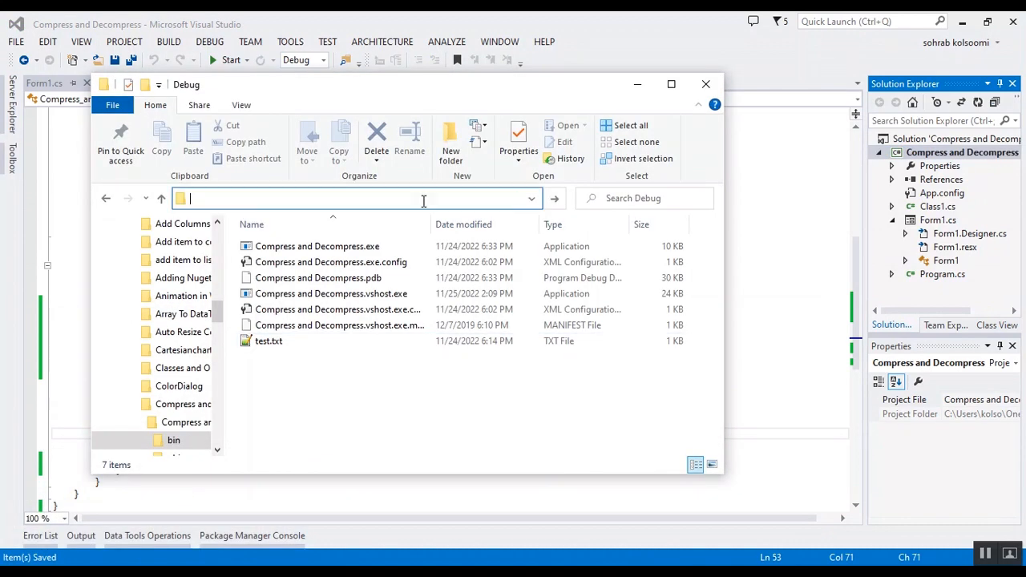
- Select test.txt in bin\Debug and confirm its size is 916 bytes
left_click(269, 340)
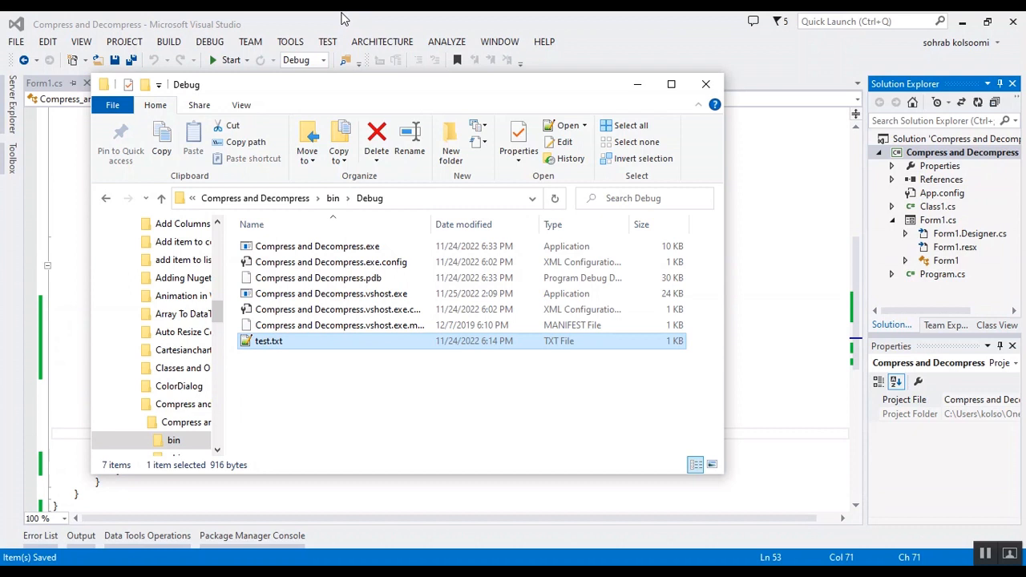
mouse_move(266, 355)
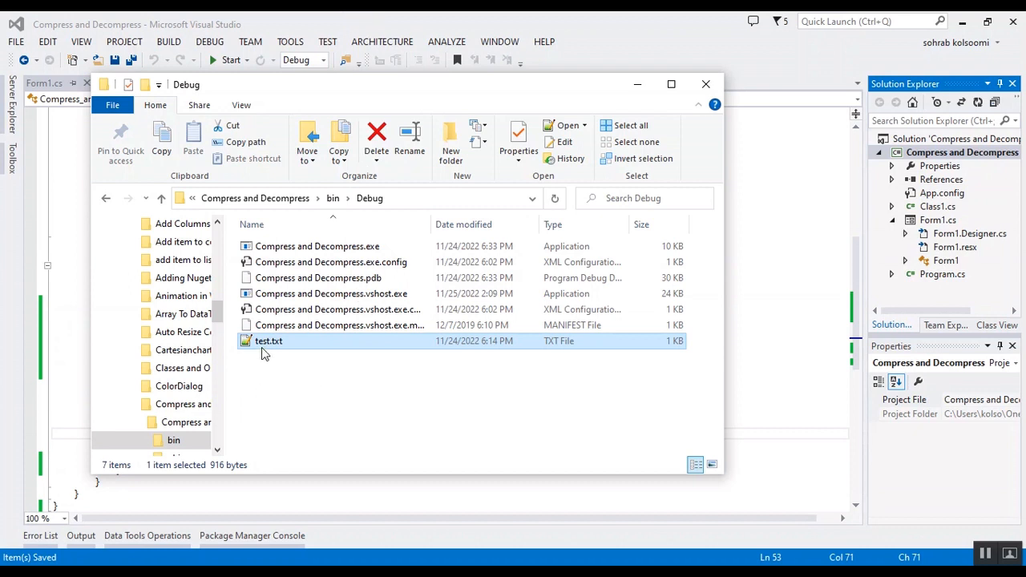
mouse_move(267, 340)
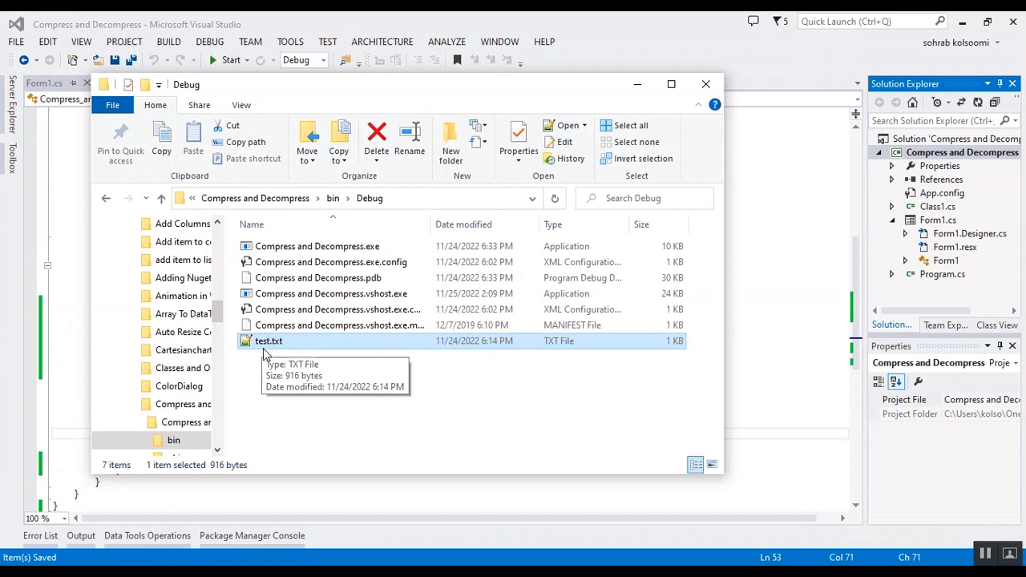
left_click(706, 83)
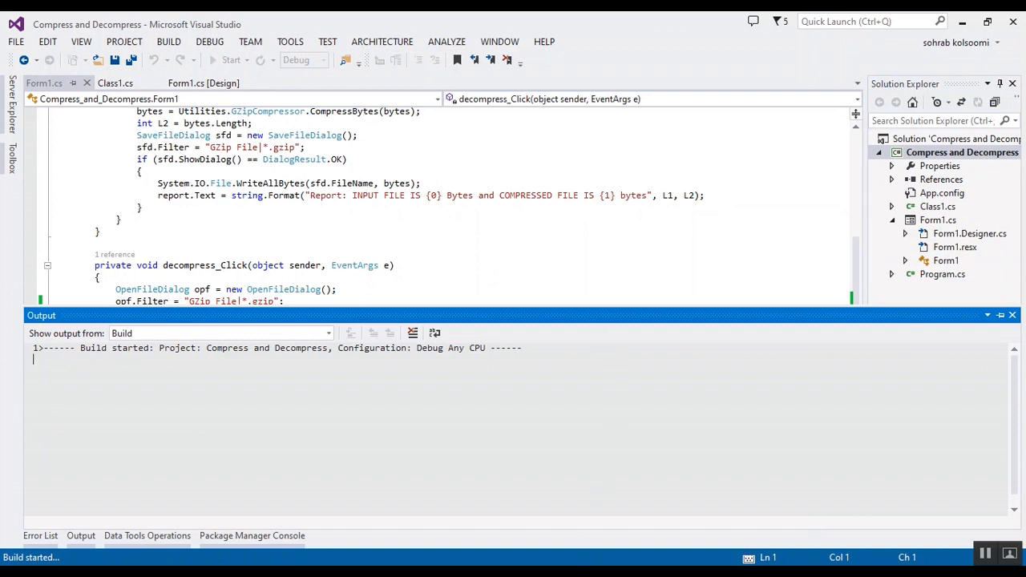
- Run the Compress and Decompress project and begin compressing a file from Form1
left_click(231, 59)
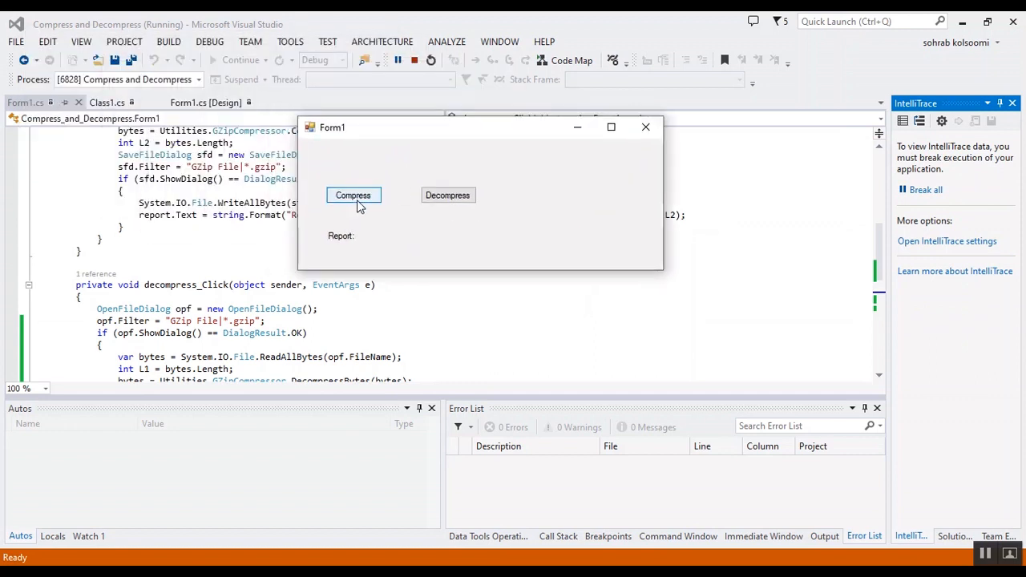
left_click(353, 196)
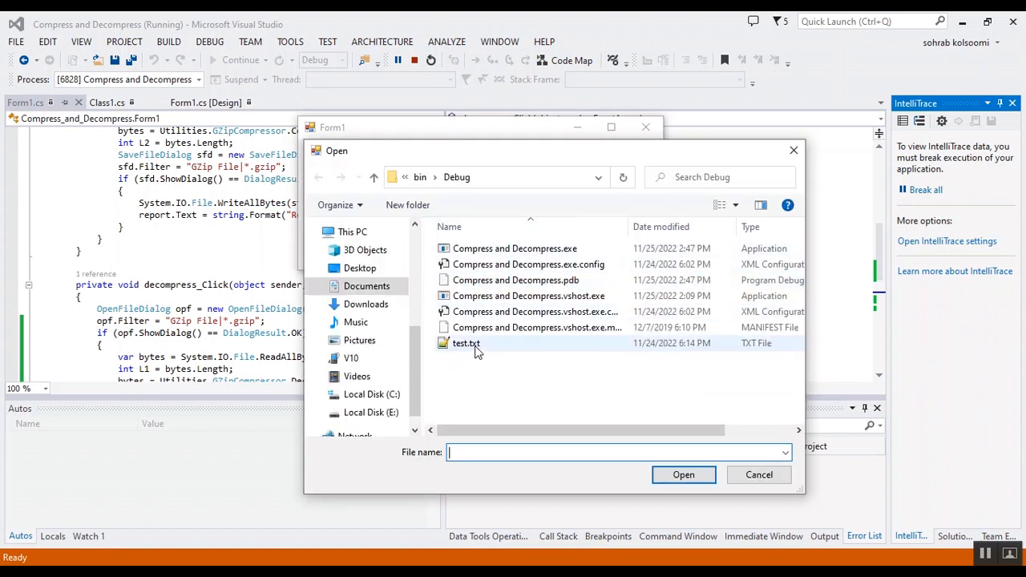
- Compress test.txt to test.gzip, reporting 916 bytes in and 520 bytes compressed
left_click(758, 475)
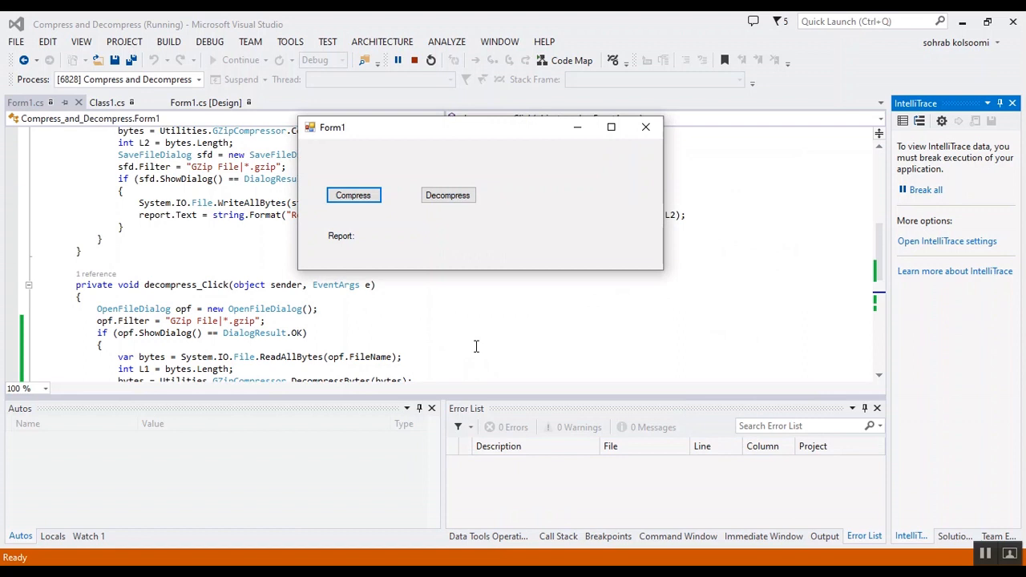
left_click(353, 196)
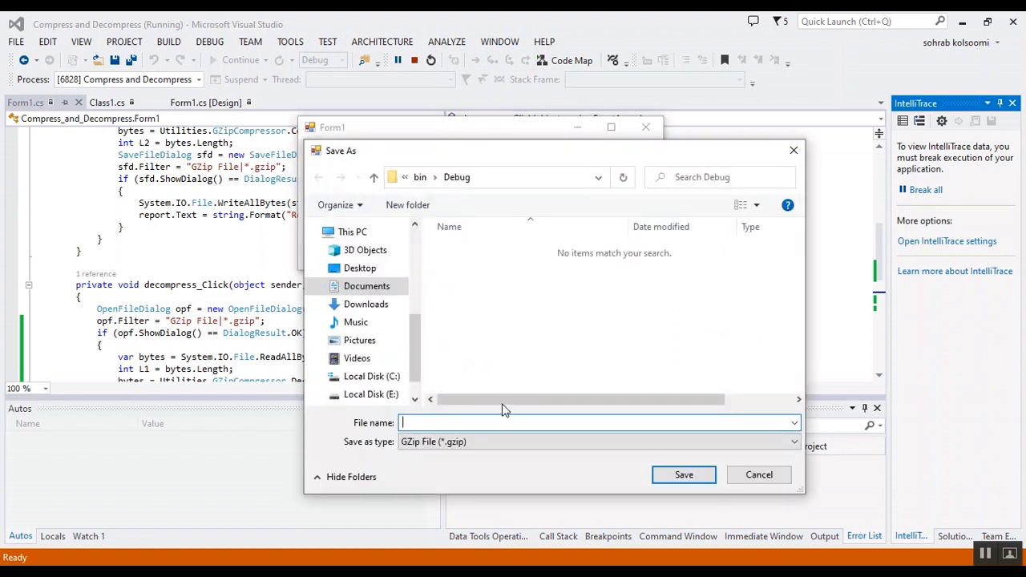
type("testr")
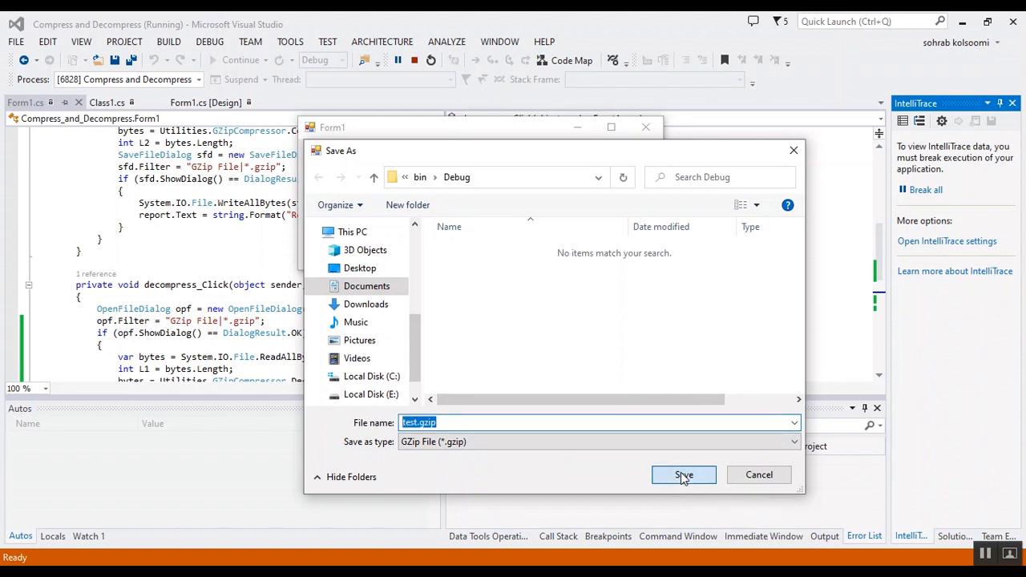
left_click(683, 474)
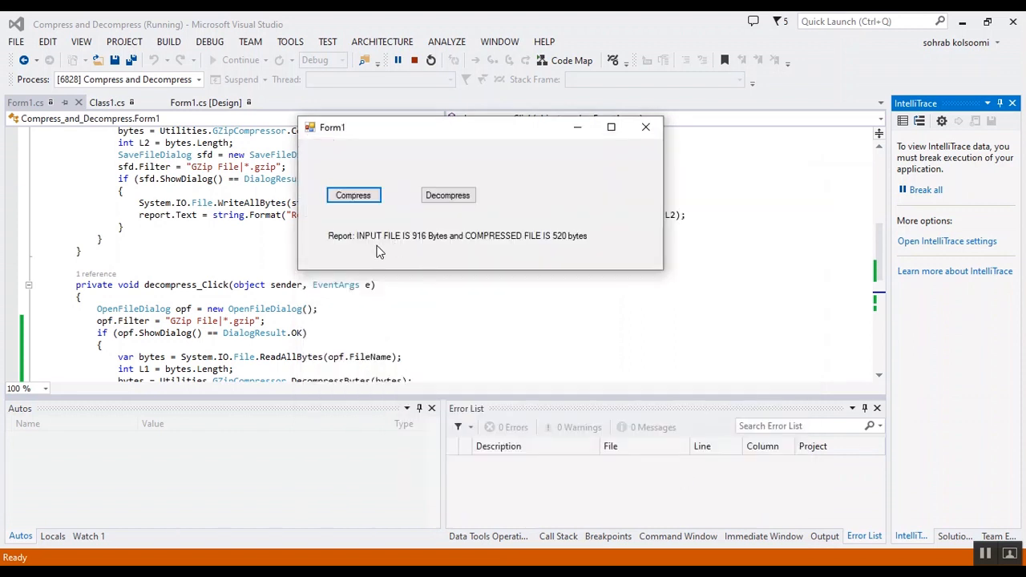
mouse_move(423, 247)
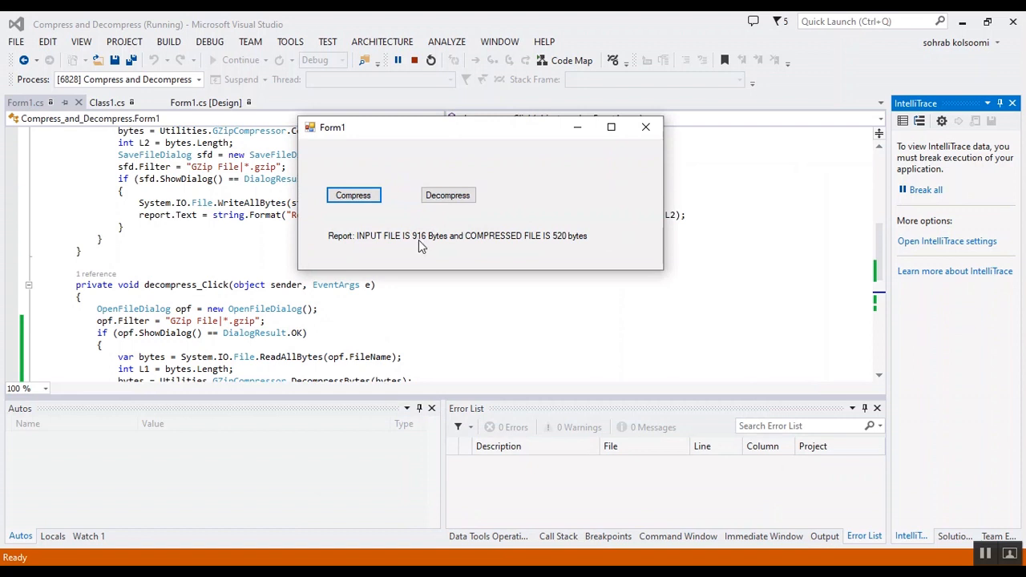
mouse_move(546, 247)
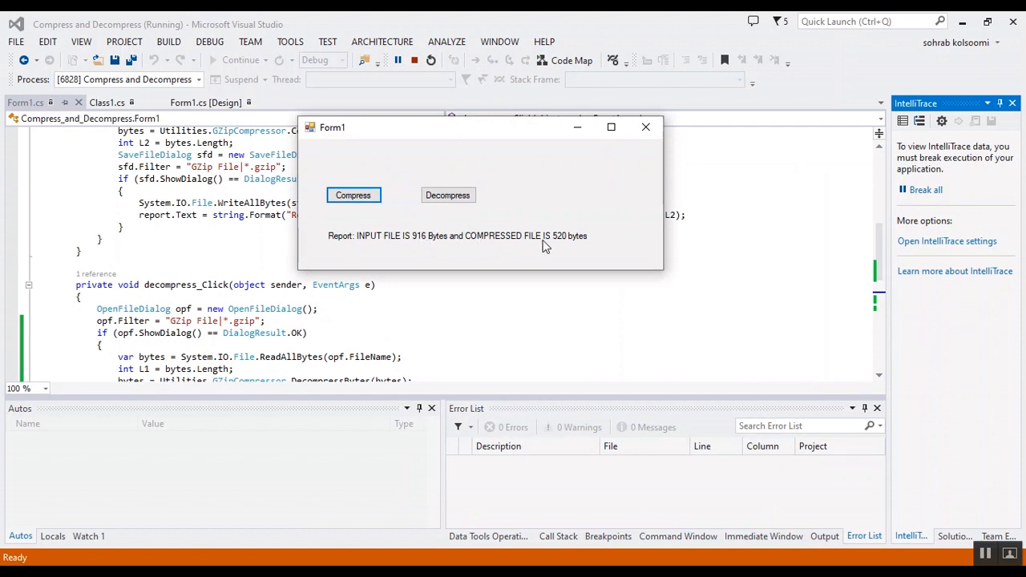
mouse_move(561, 246)
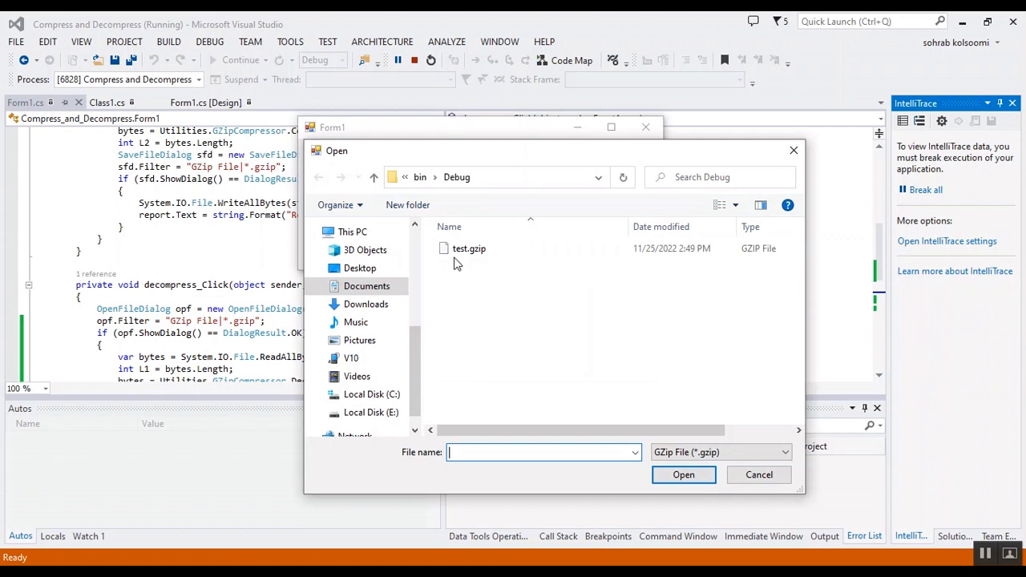
mouse_move(468, 248)
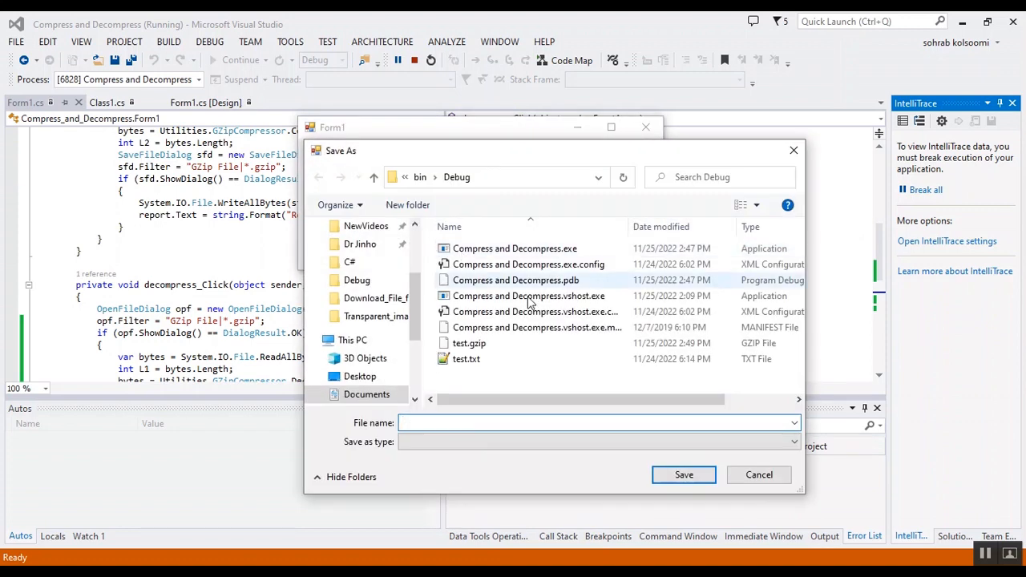
- Decompress test.gzip to test1.txt, reporting 520 bytes in and 916 bytes out
left_click(465, 359)
type("test1.txt")
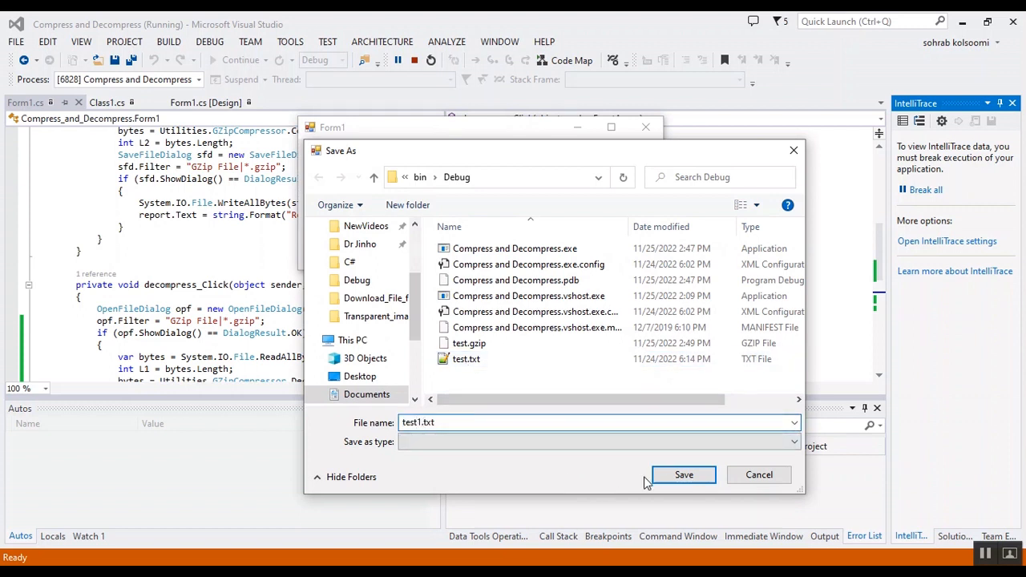
left_click(683, 475)
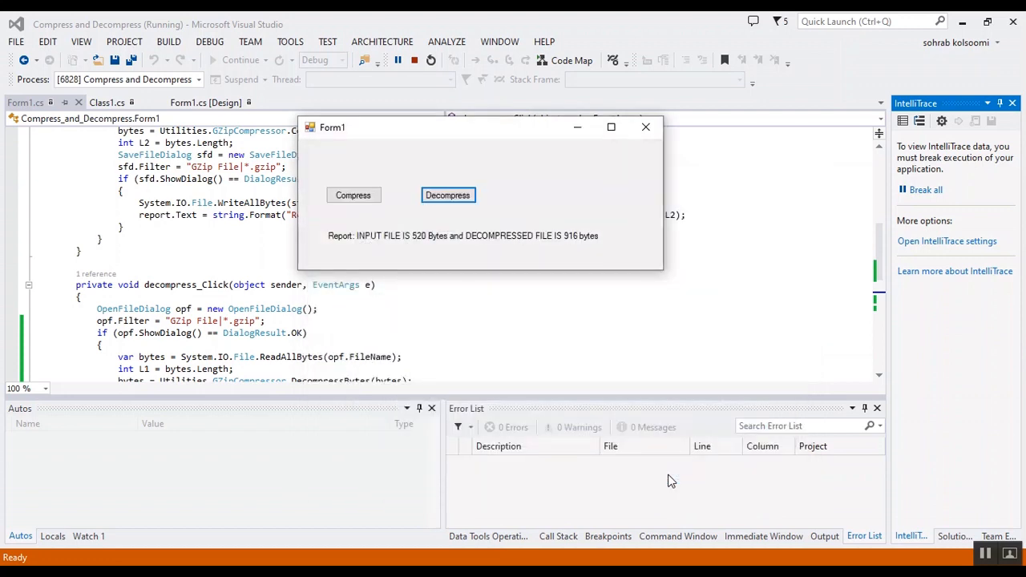
mouse_move(416, 243)
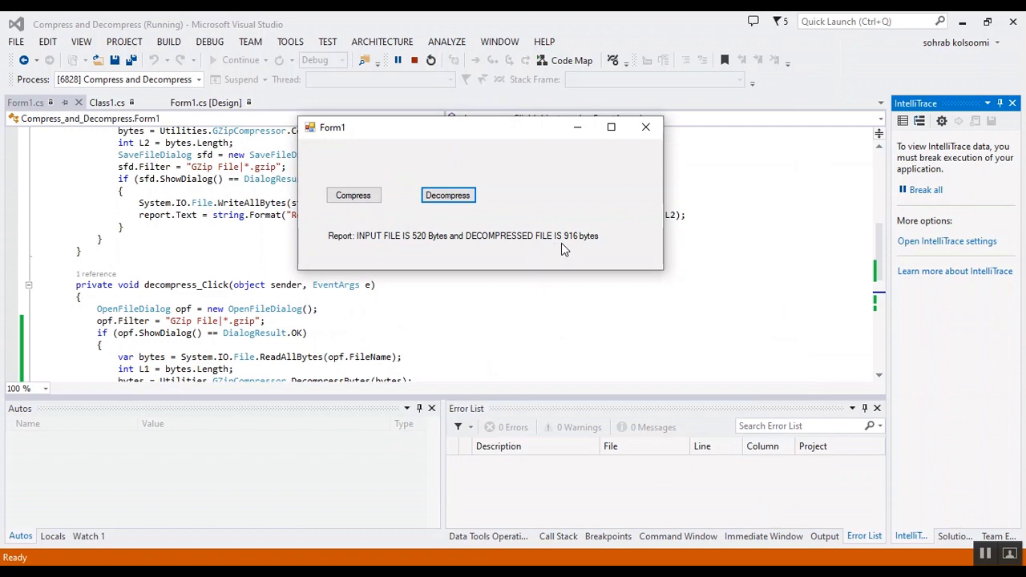
mouse_move(114, 517)
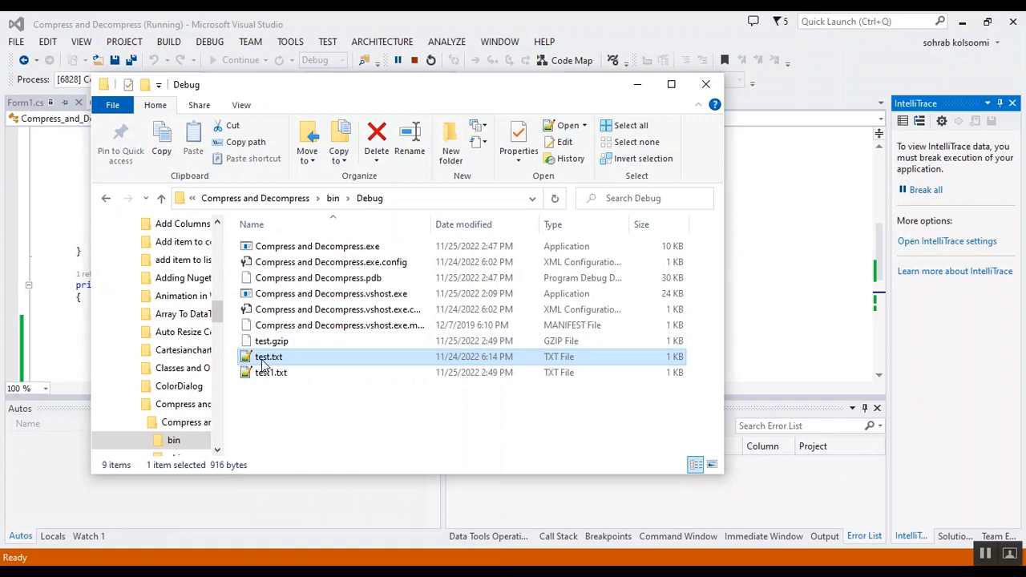
- Open test.txt and test1.txt from bin\Debug with Edit with Notepad++
right_click(270, 356)
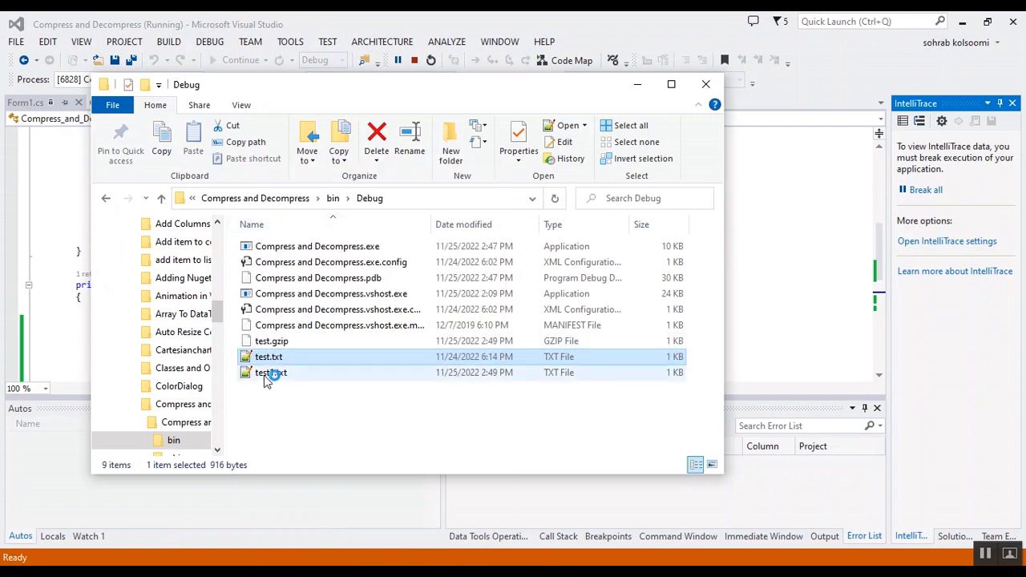
right_click(273, 372)
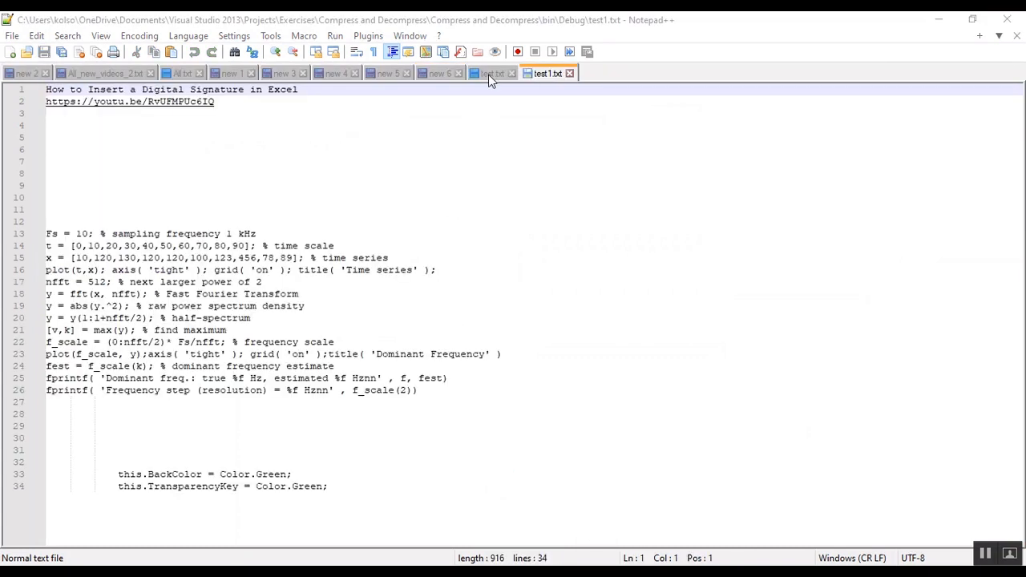
left_click(490, 74)
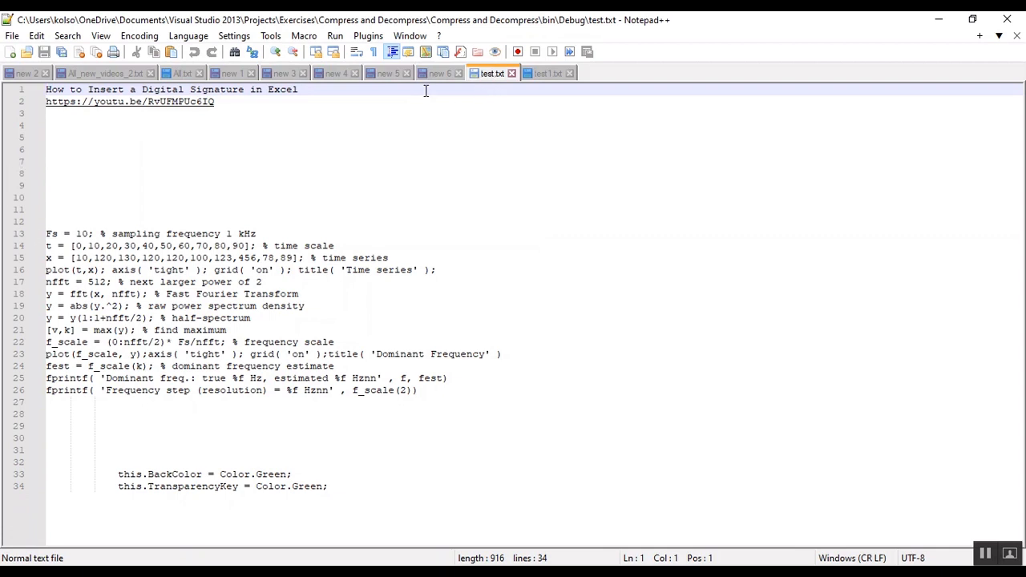
left_click(438, 74)
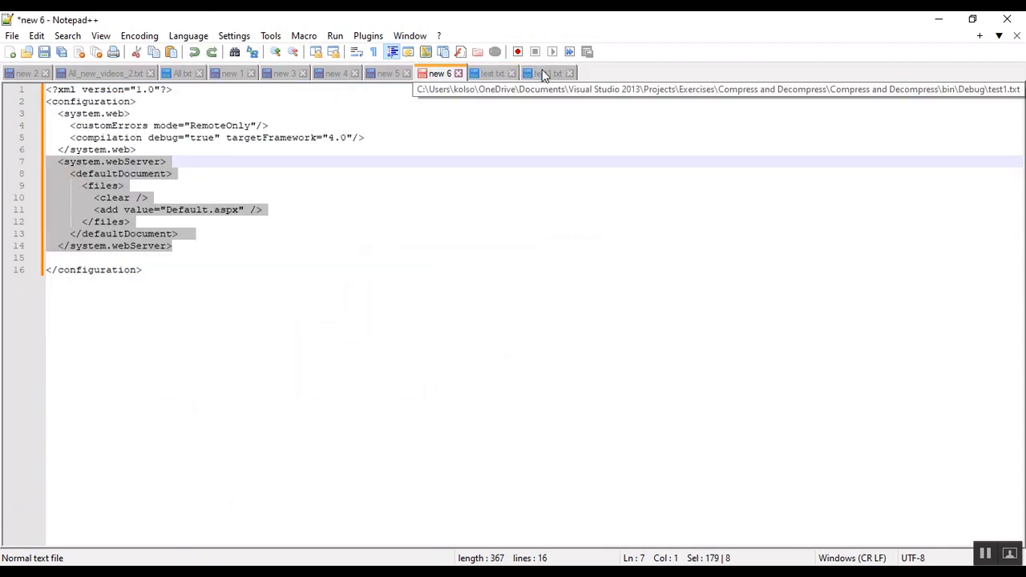
left_click(548, 74)
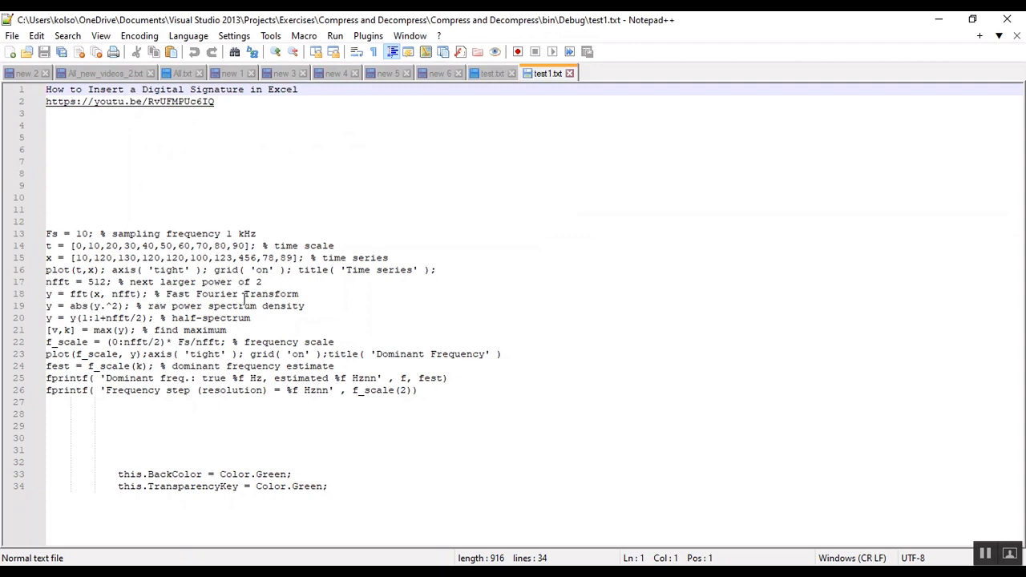
mouse_move(569, 379)
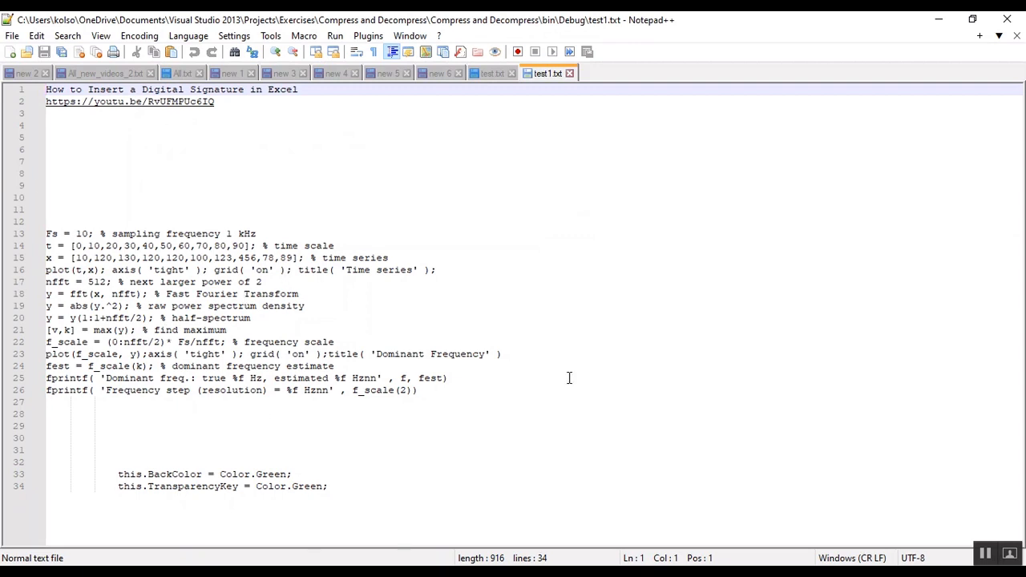
mouse_move(638, 465)
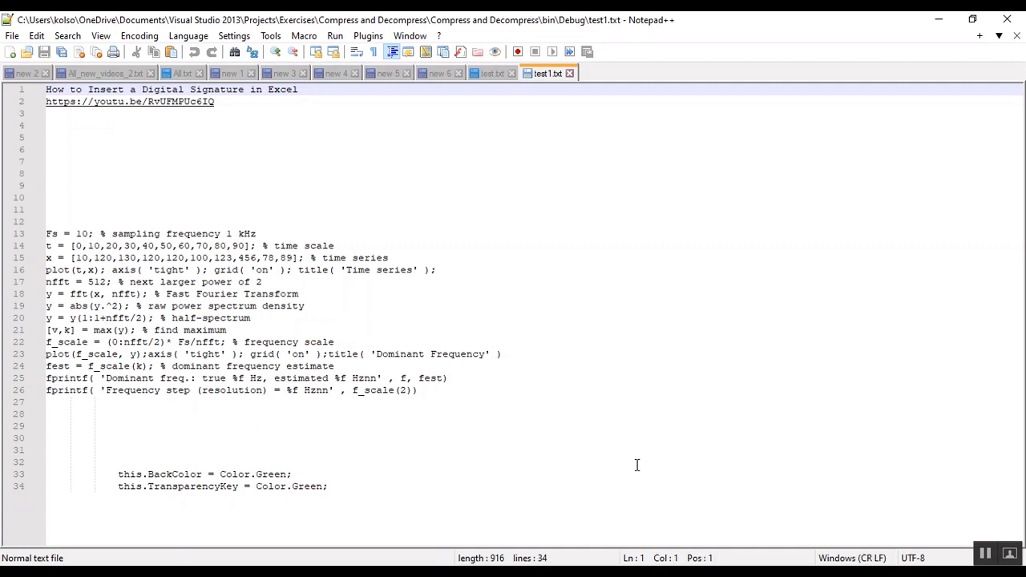
mouse_move(613, 493)
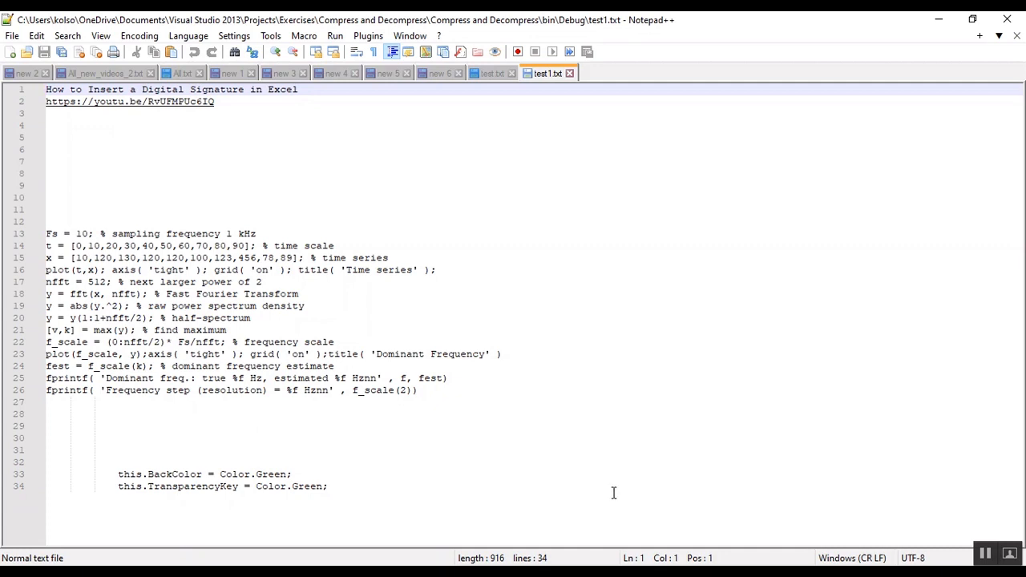
mouse_move(823, 454)
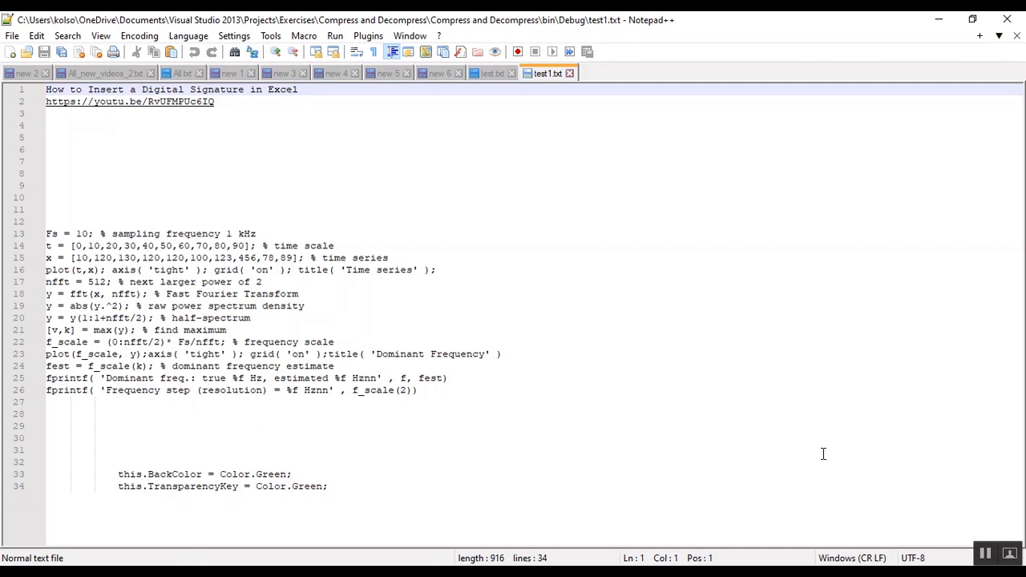